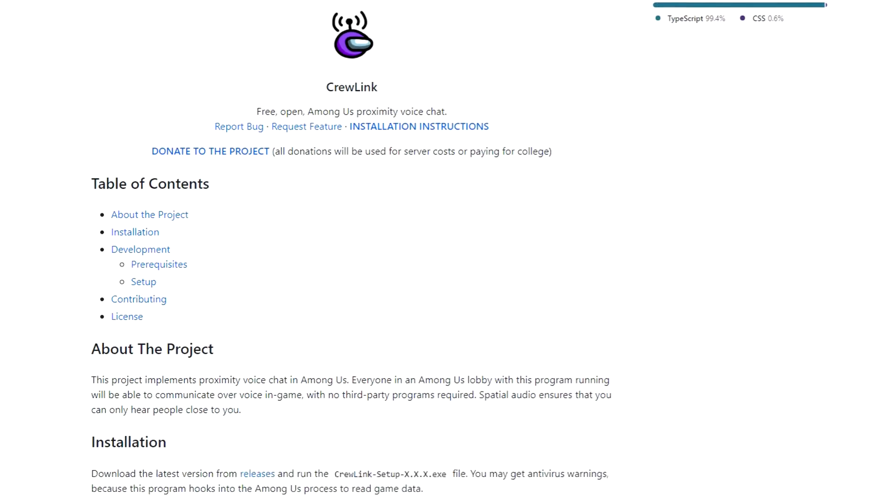
Step: Scroll the CrewLink README to Development and follow the 'github releases' link
scroll(down, 3)
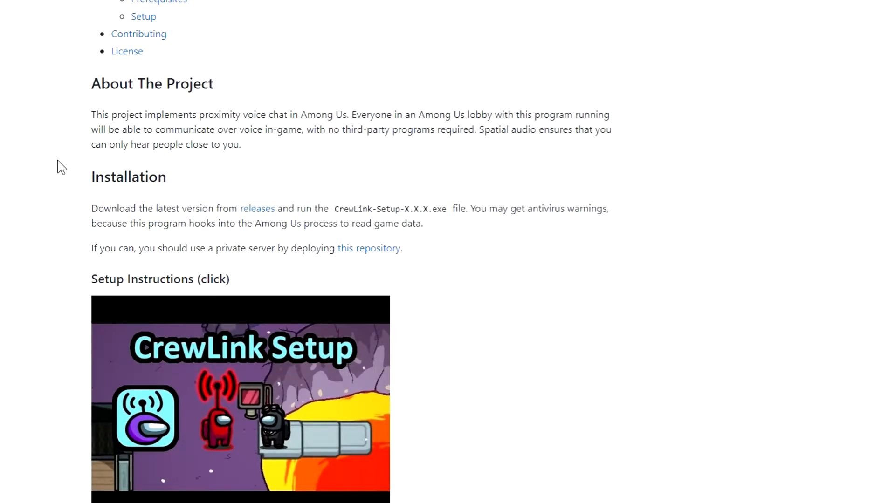
scroll(down, 3)
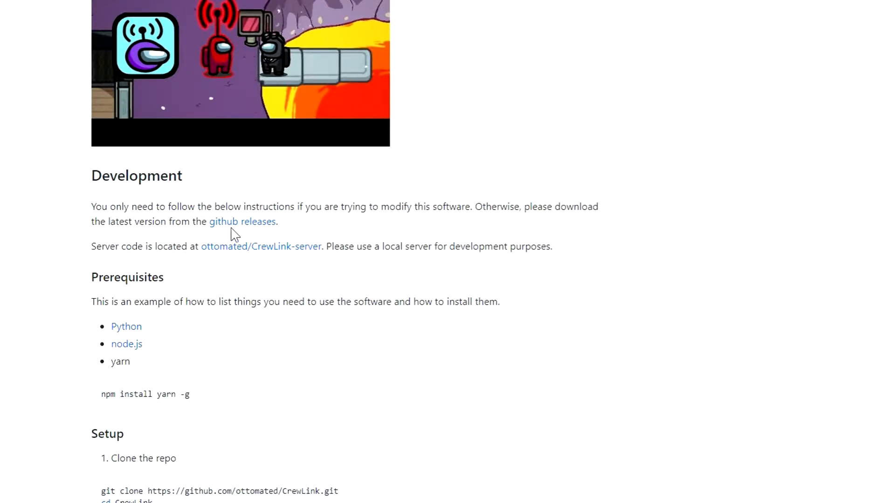
drag(100, 175, 171, 207)
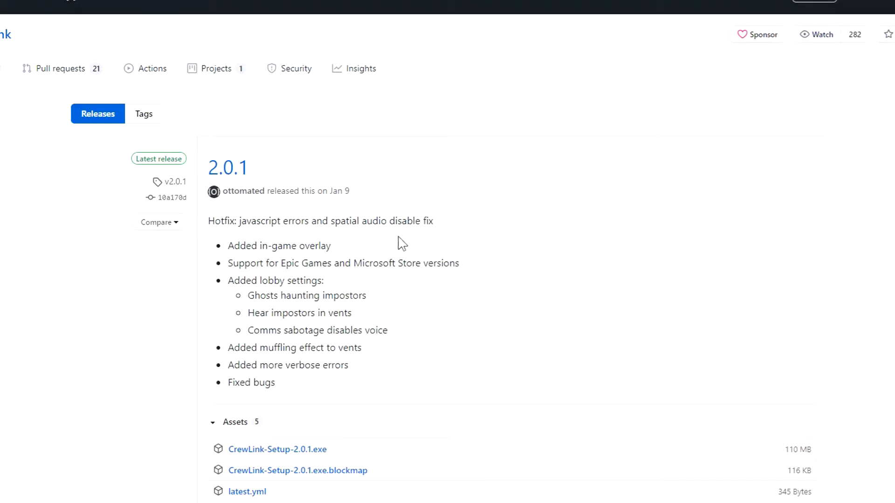
Step: Scroll the releases page to show the 2.0.1 release's Assets list
scroll(down, 3)
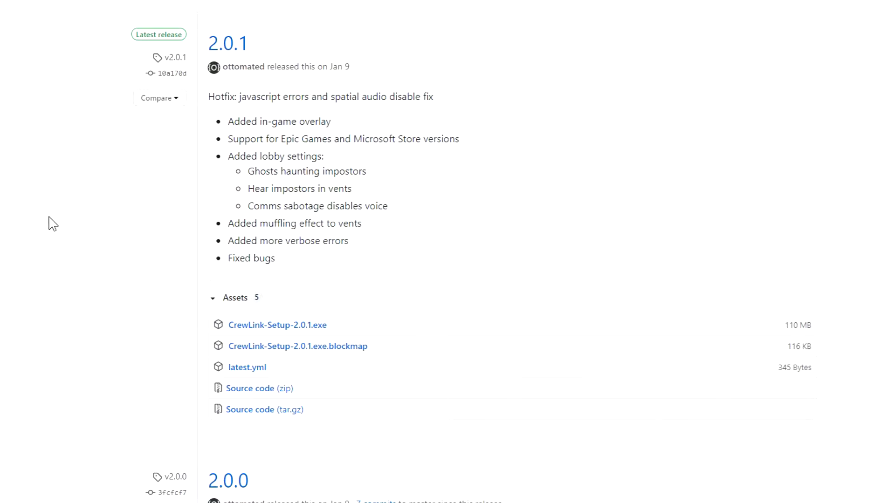
mouse_move(244, 67)
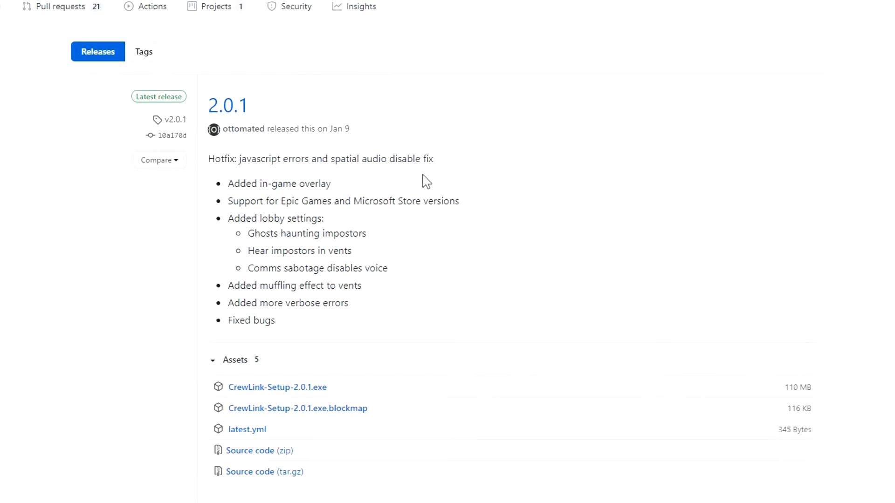
mouse_move(182, 224)
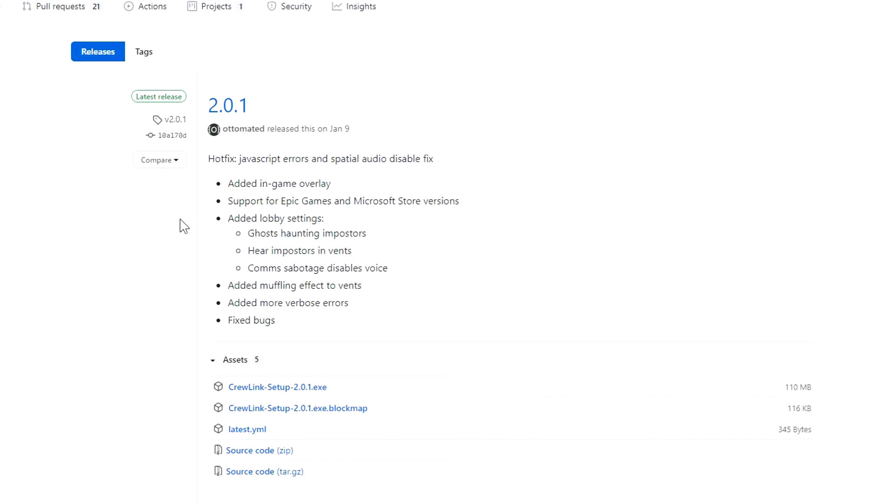
mouse_move(258, 100)
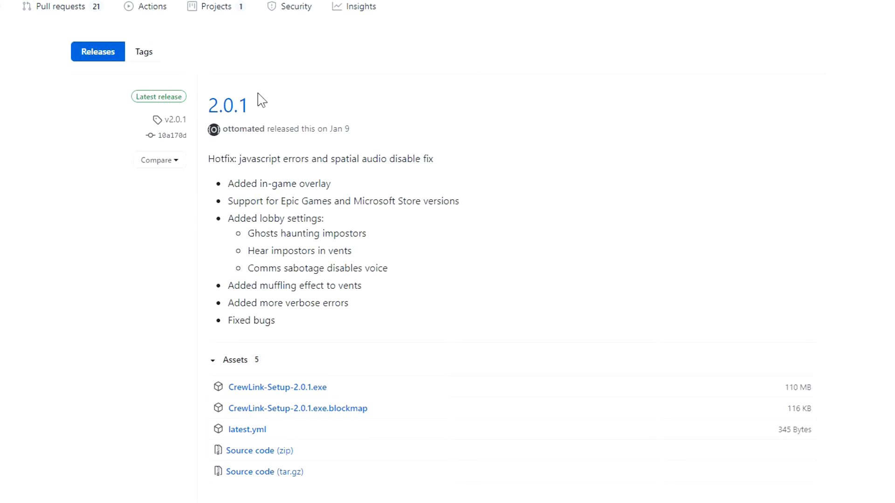
mouse_move(8, 252)
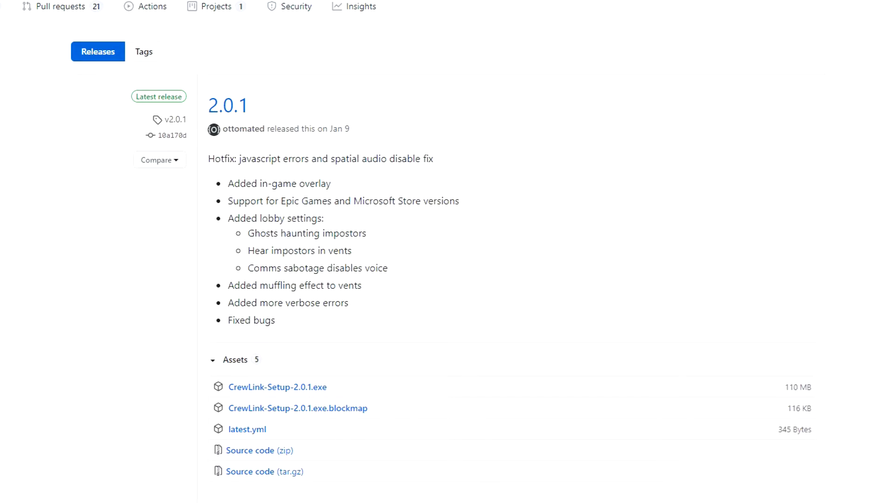
mouse_move(277, 343)
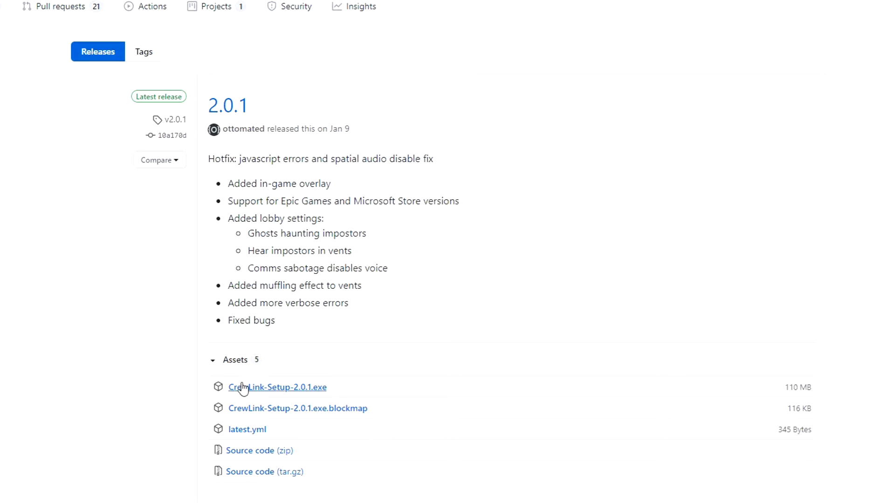
Step: Download CrewLink-Setup-2.0.1.exe from the 2.0.1 release assets
click(277, 386)
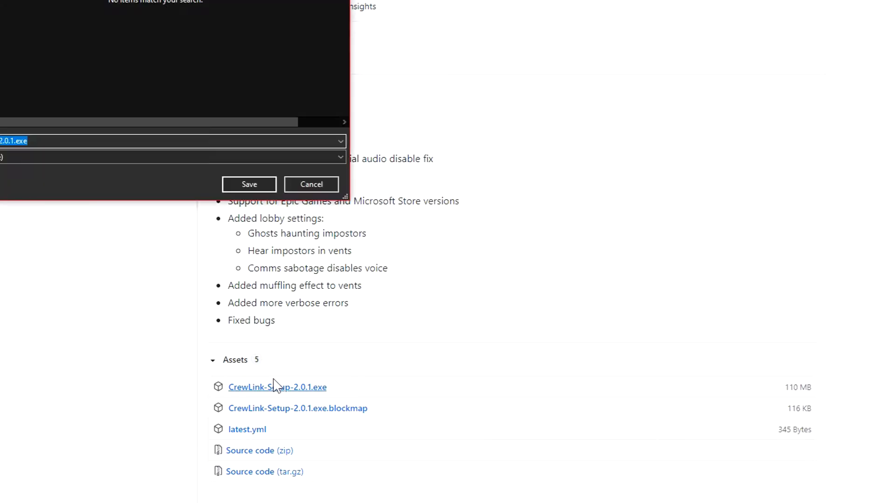
mouse_move(107, 285)
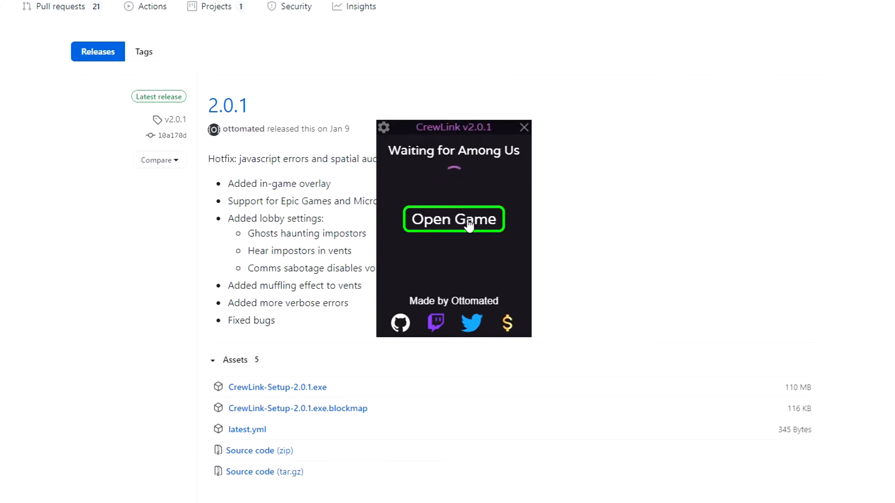
Step: Launch Among Us using CrewLink's Open Game button
click(453, 219)
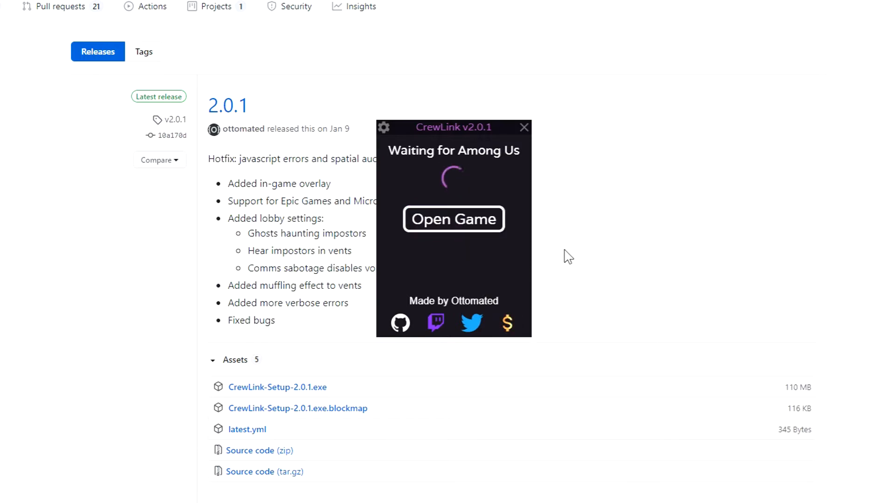
mouse_move(887, 305)
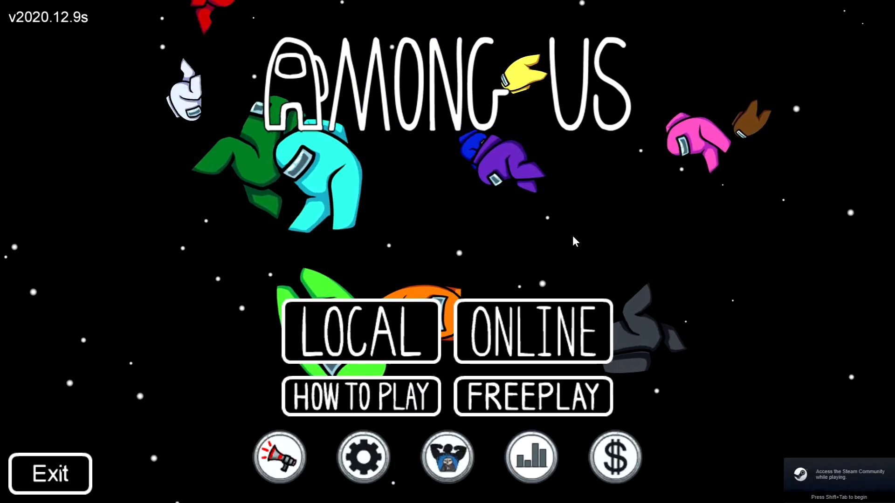
Step: Turn Fullscreen off in Among Us Graphics settings to run windowed
click(363, 457)
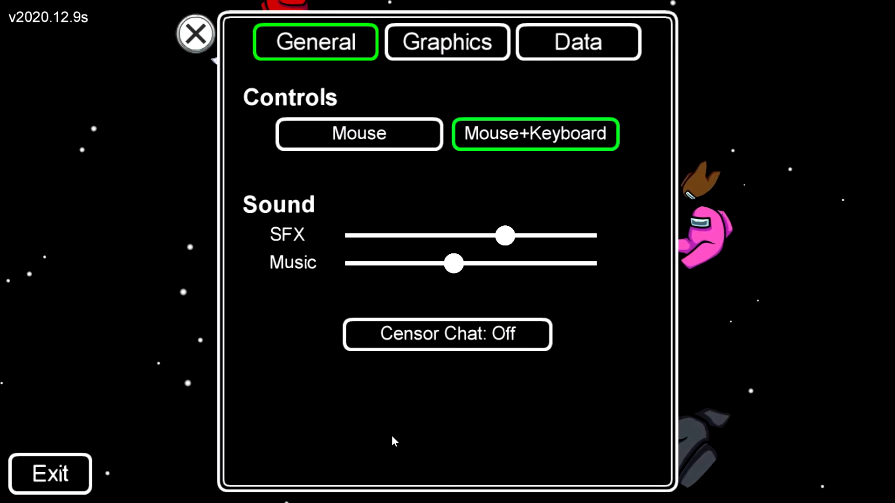
click(448, 42)
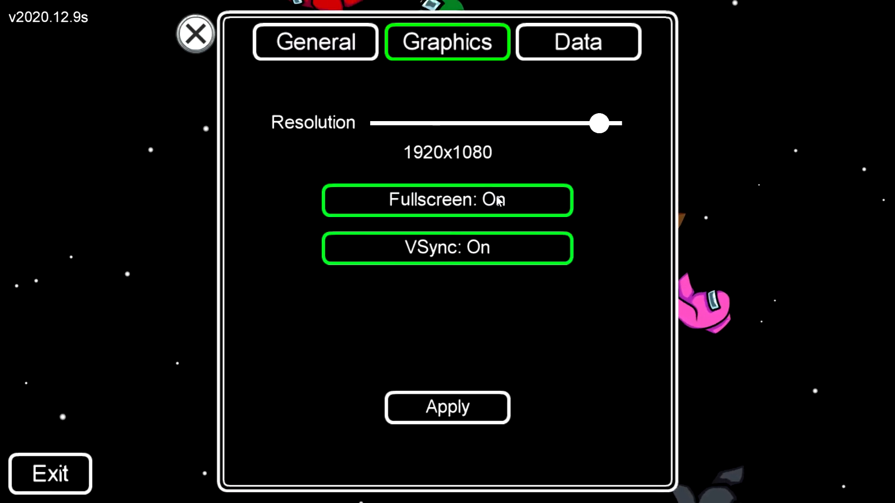
click(447, 200)
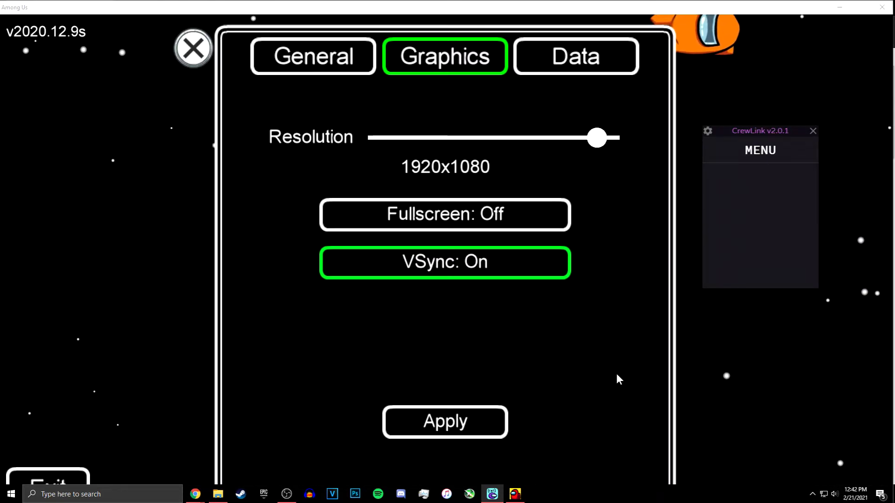
mouse_move(742, 140)
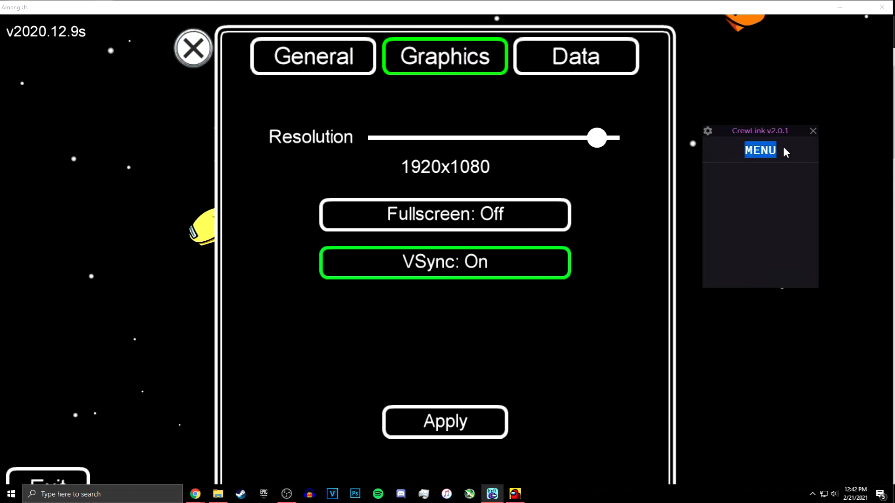
click(193, 48)
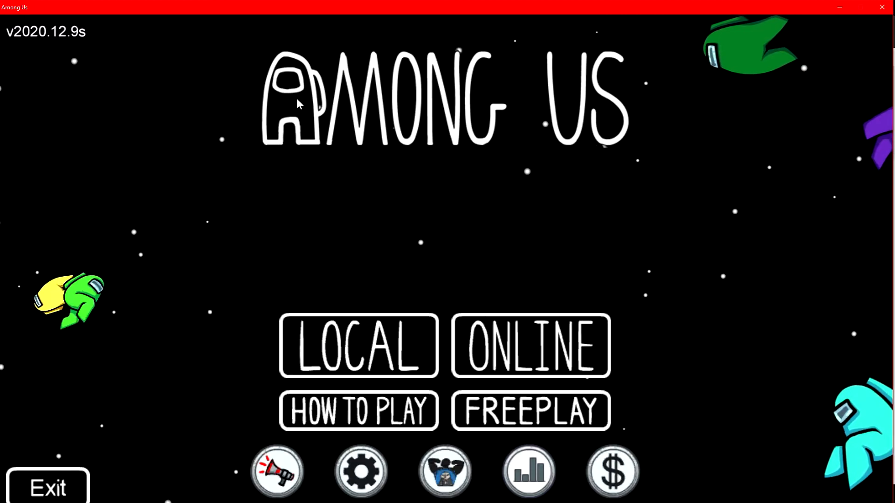
mouse_move(480, 131)
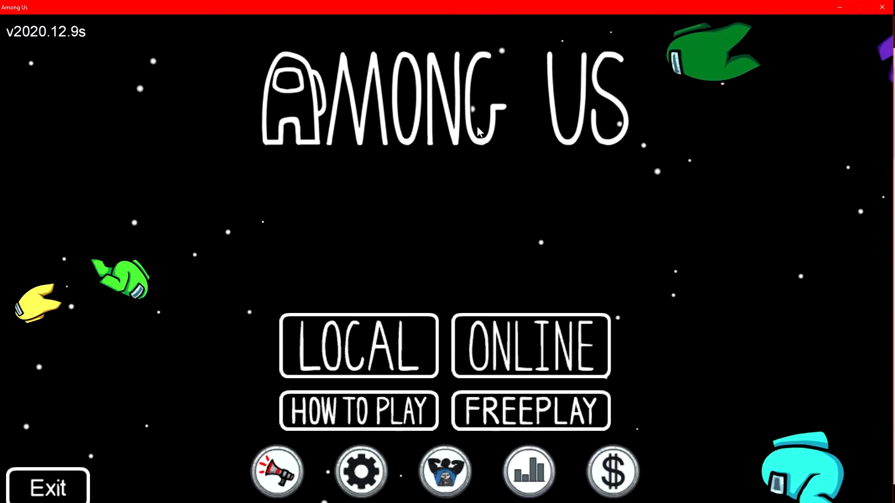
Step: Set the Among Us Graphics resolution slider to 1600x1024
click(360, 472)
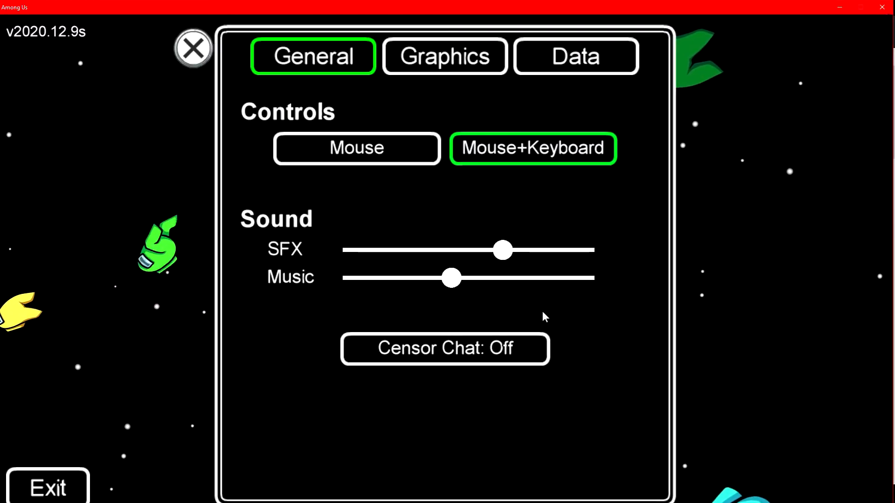
click(444, 56)
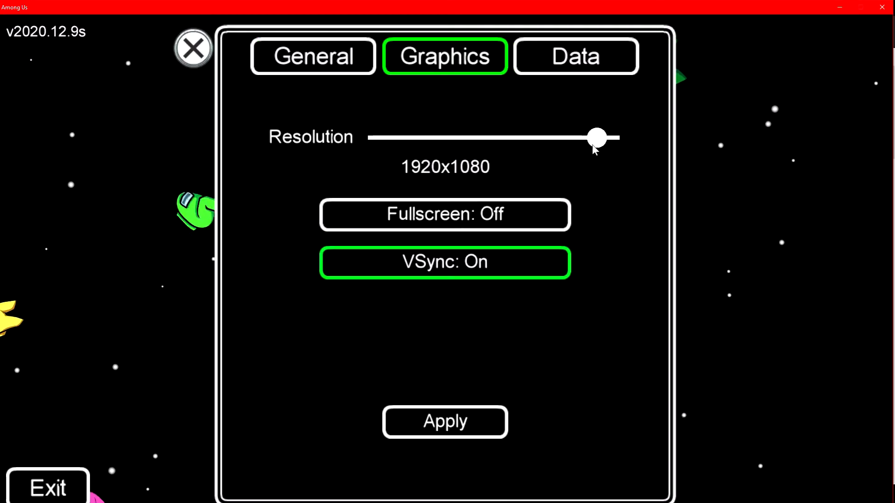
drag(597, 138, 526, 137)
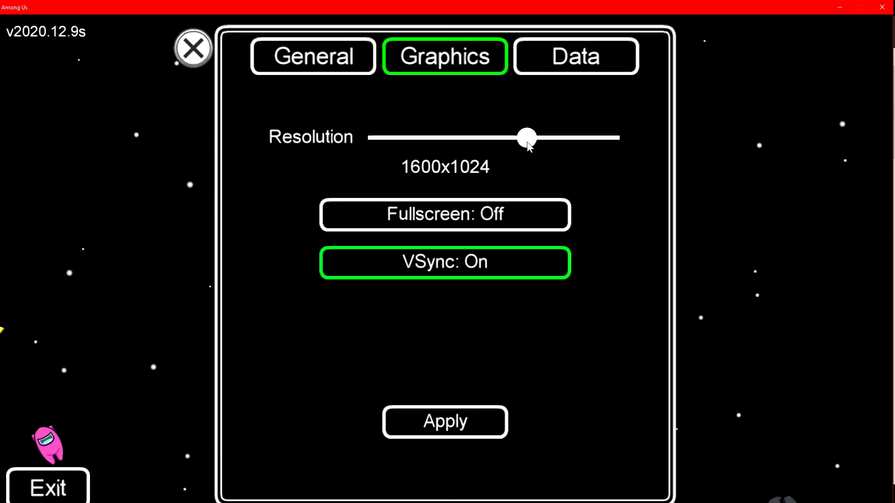
drag(525, 137, 449, 137)
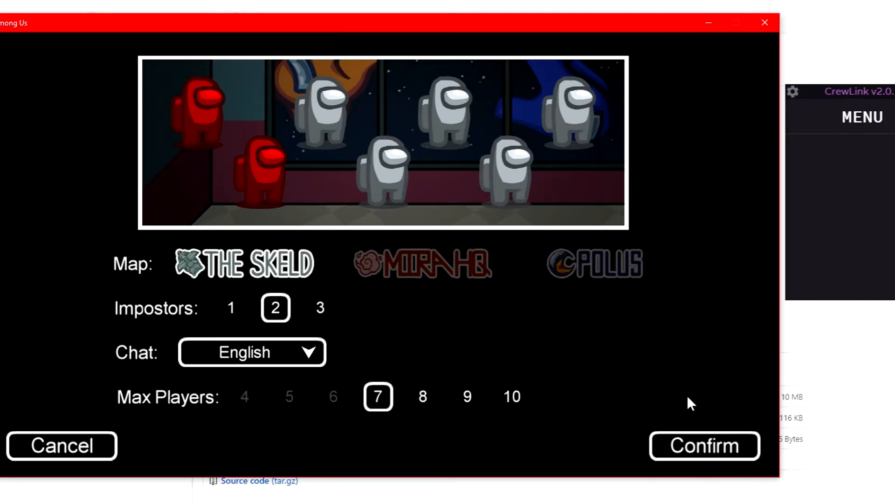
Step: Confirm the host options: The Skeld, 2 impostors, English chat, 7 max players
click(704, 447)
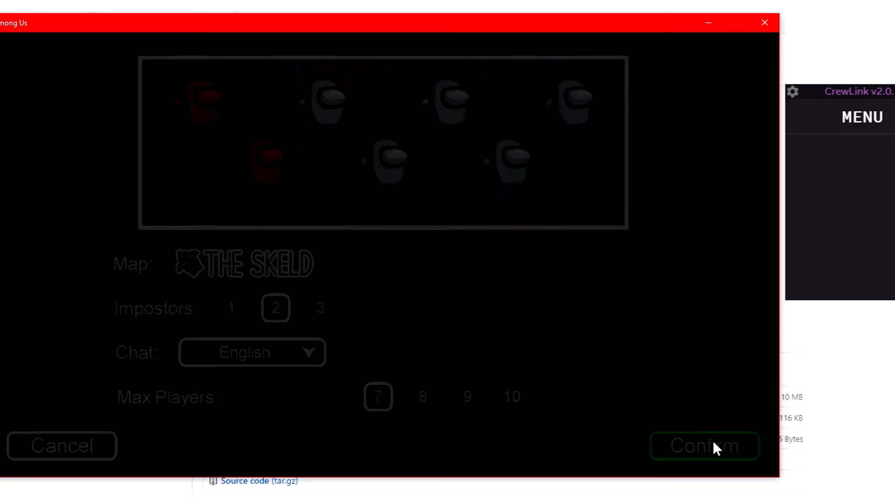
click(704, 447)
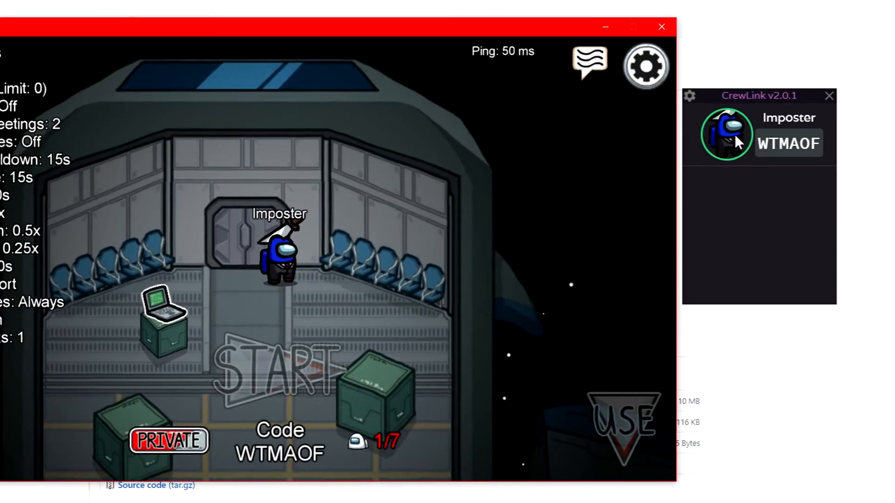
Step: Open CrewLink Settings via the gear icon to show Lobby Settings
click(689, 95)
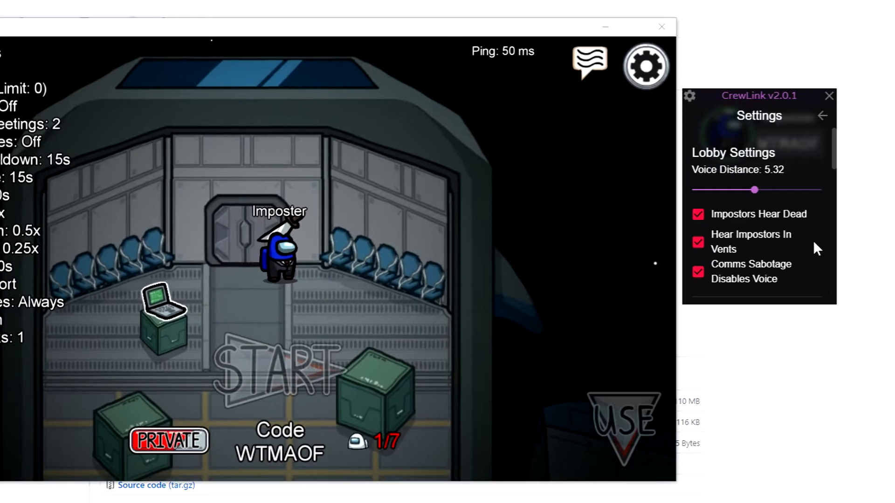
Step: Scroll past the shortcut and overlay settings, then return to the WTMAOF lobby view
scroll(down, 3)
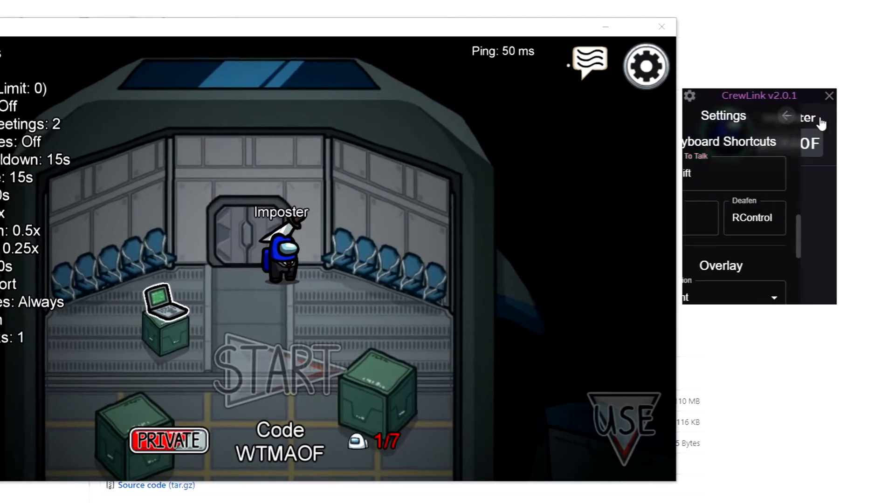
click(786, 116)
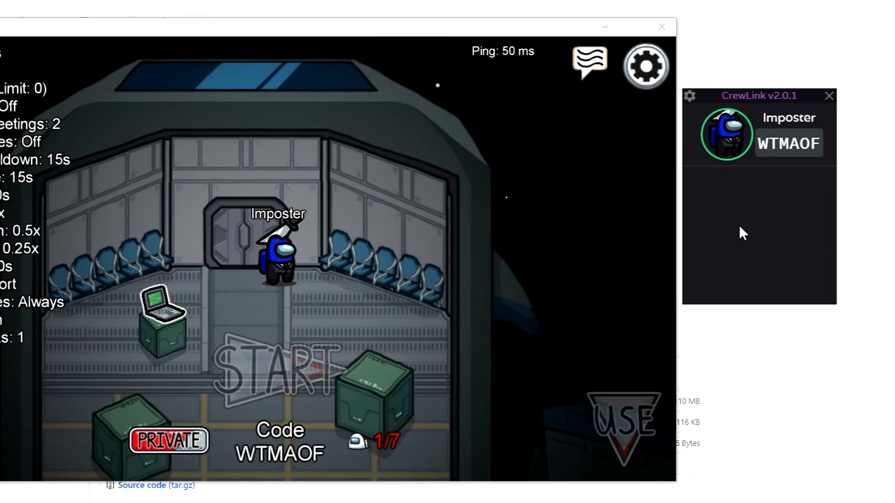